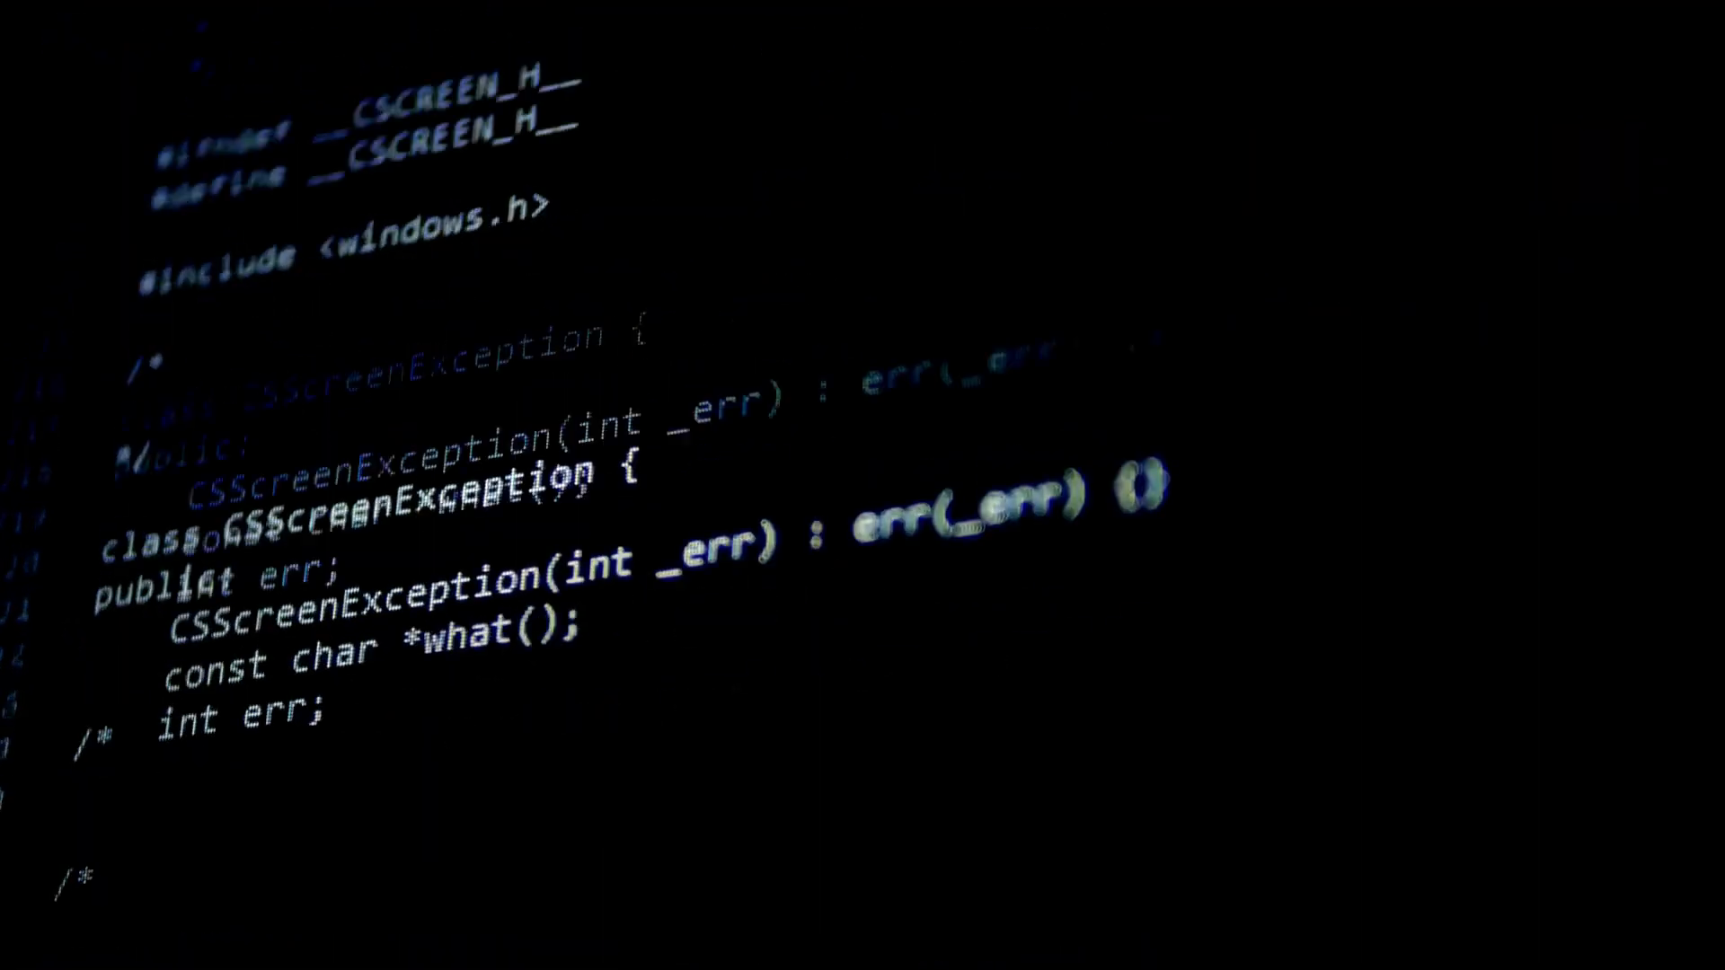
scroll("down", 3)
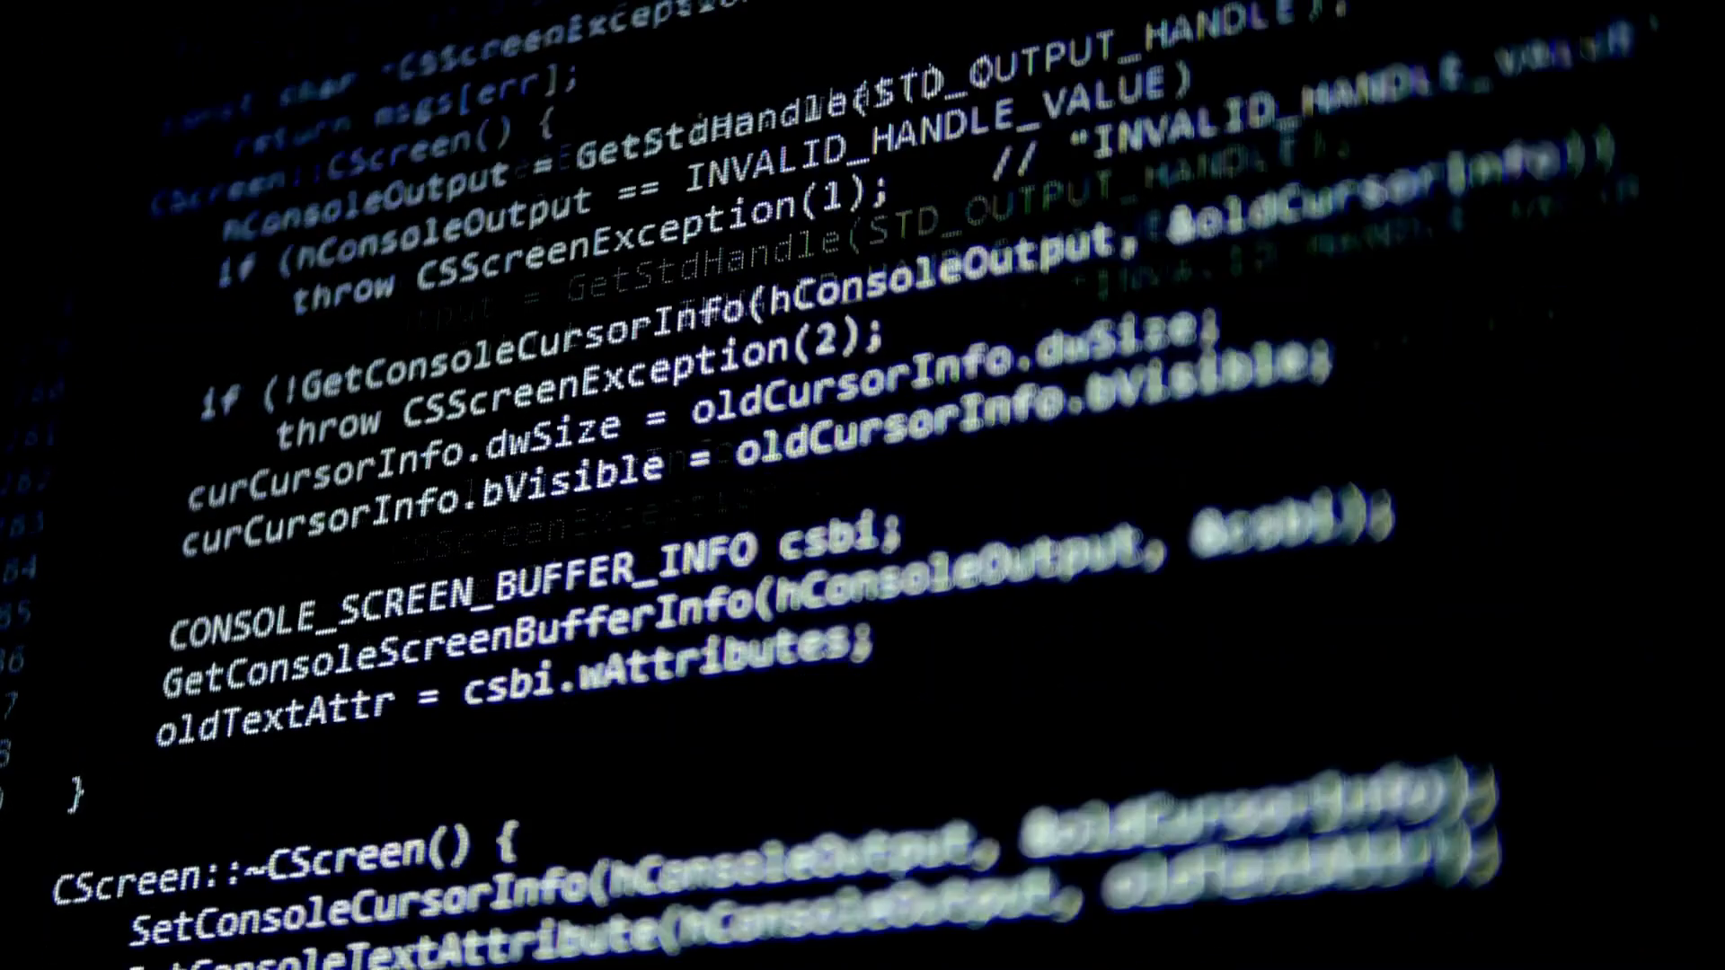